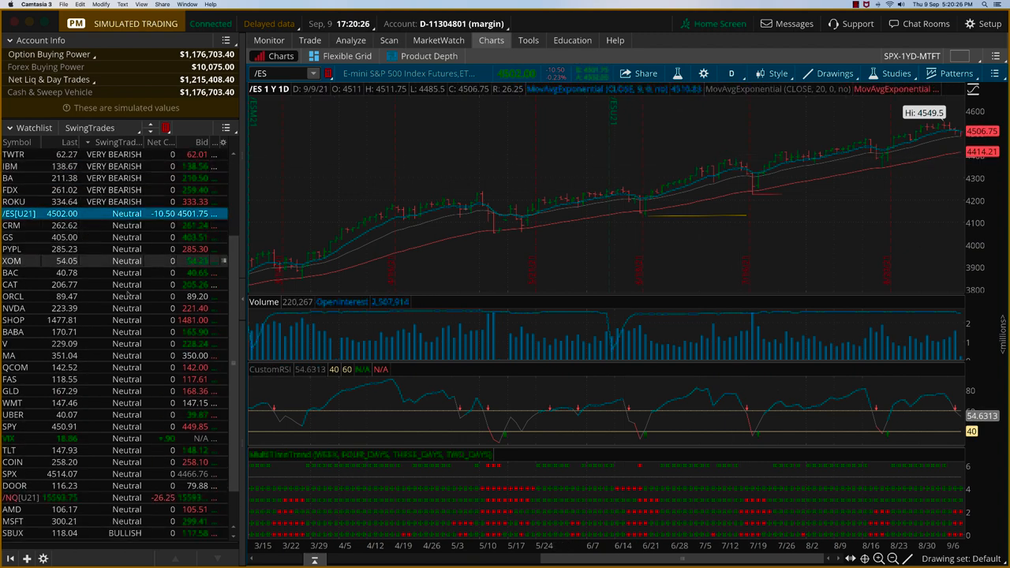
Scroll the position list down through FAS, FB, GS, MSFT, NFLX and SPOT to the overall totals.
scroll("down", 3)
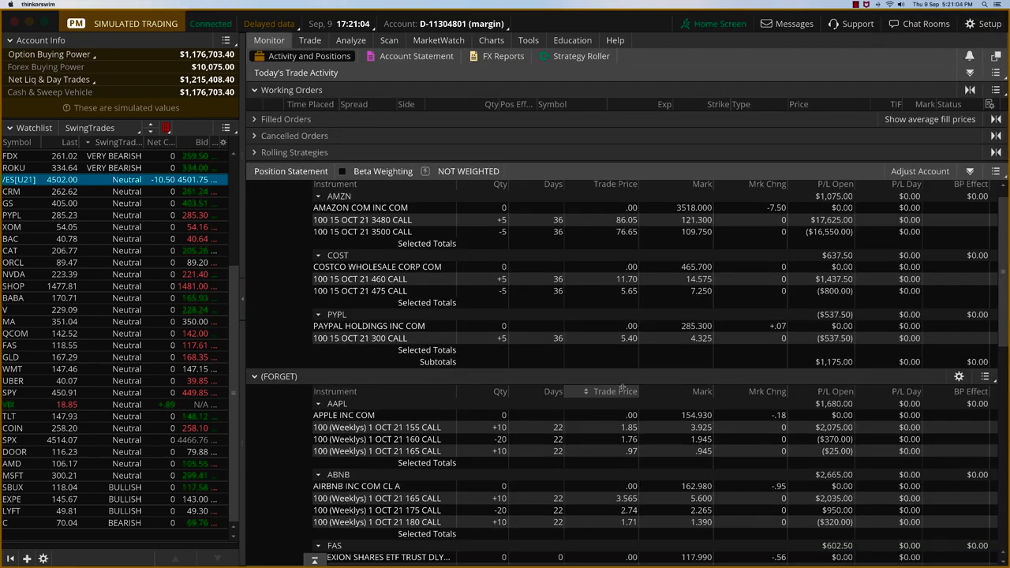
scroll("down", 3)
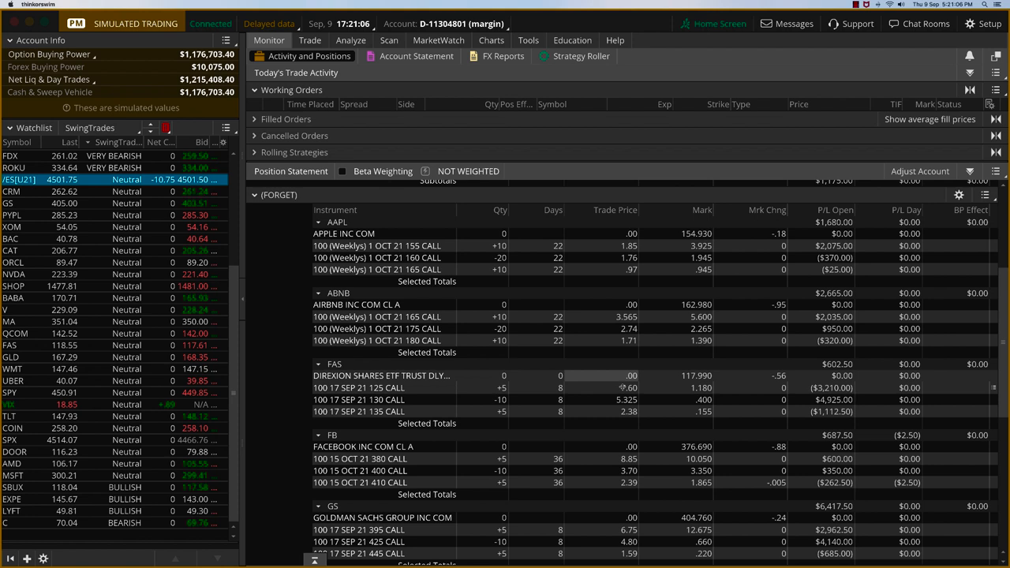
scroll("down", 3)
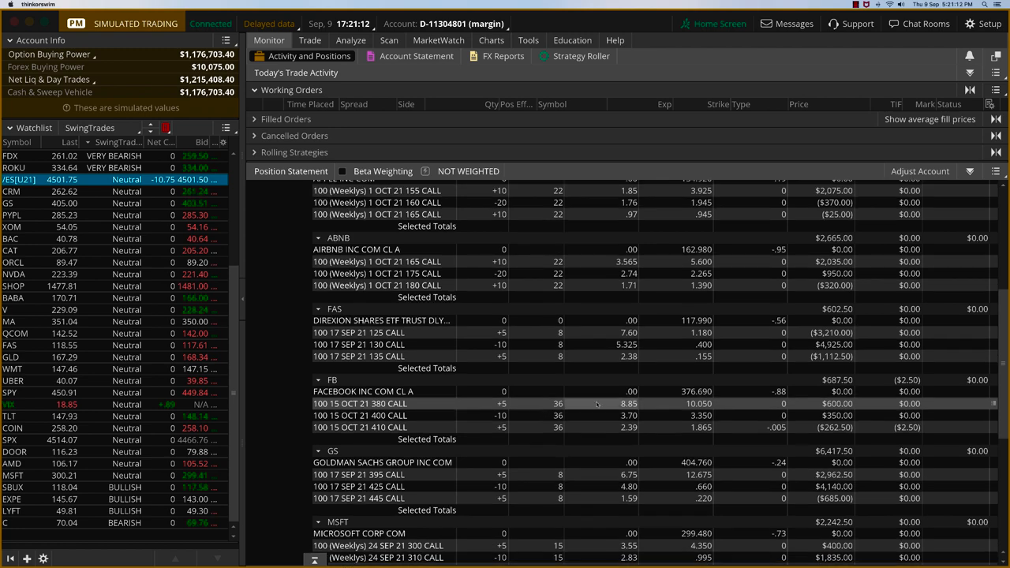
scroll("down", 3)
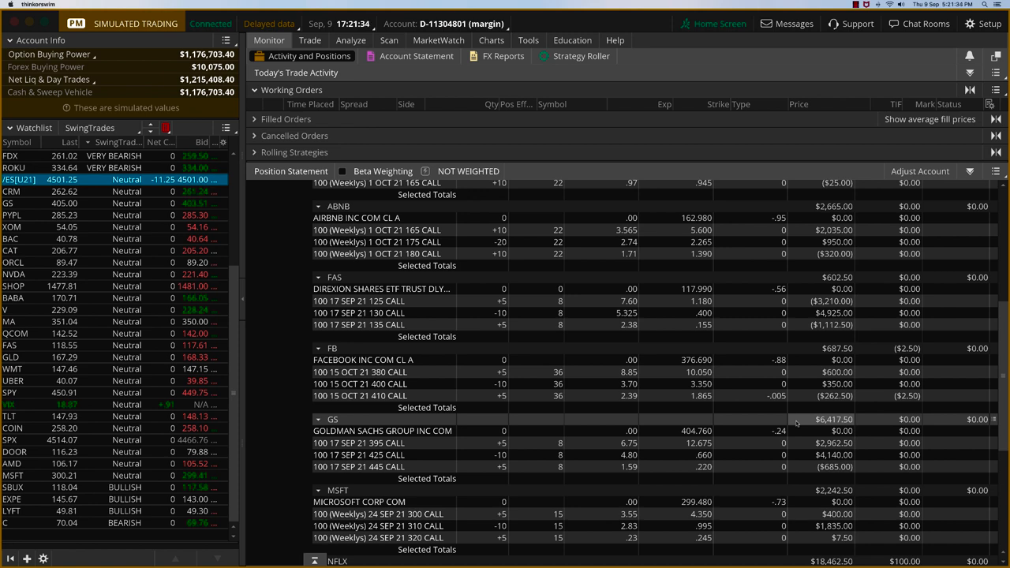
mouse_move(578, 441)
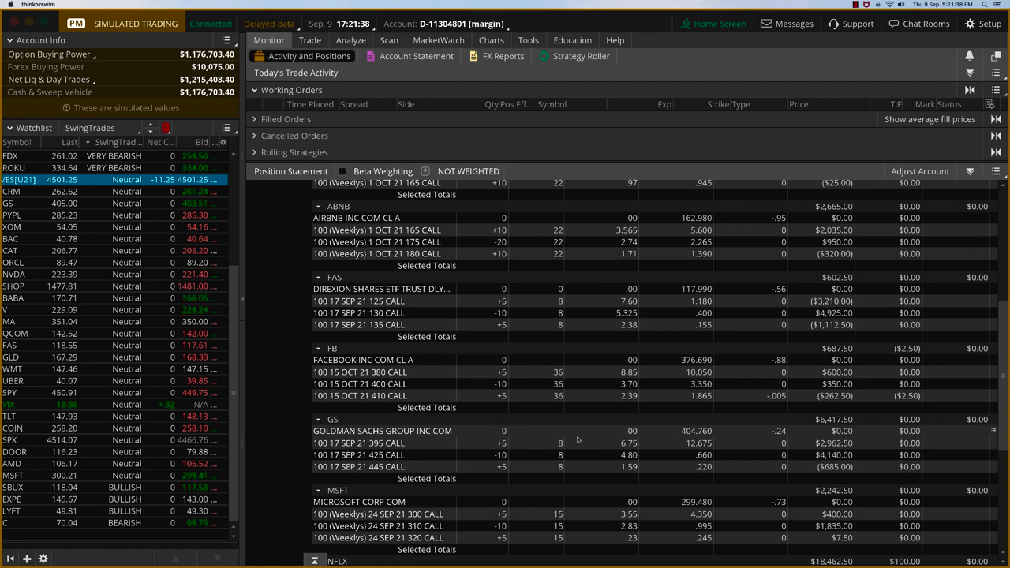
mouse_move(428, 445)
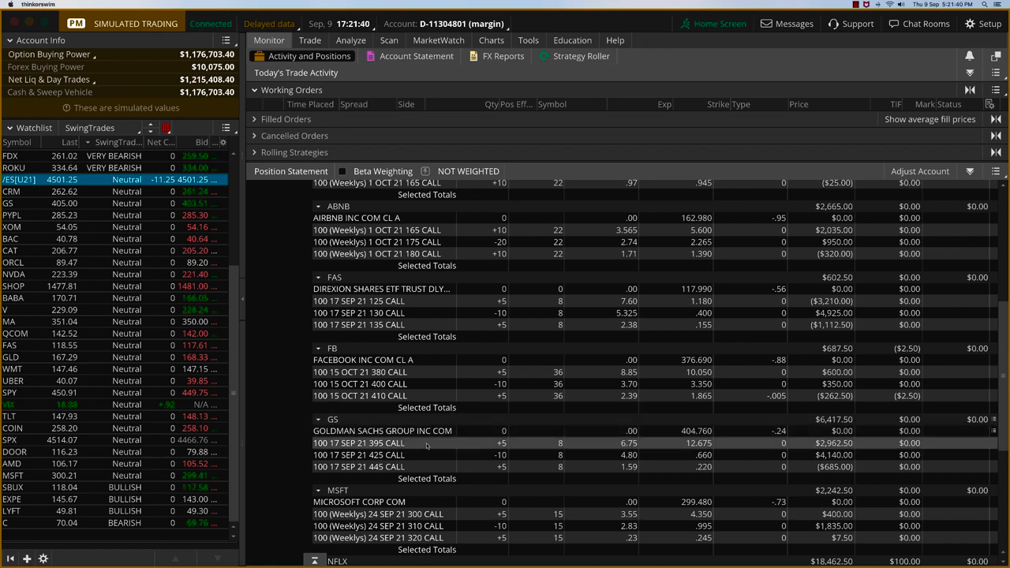
scroll("down", 3)
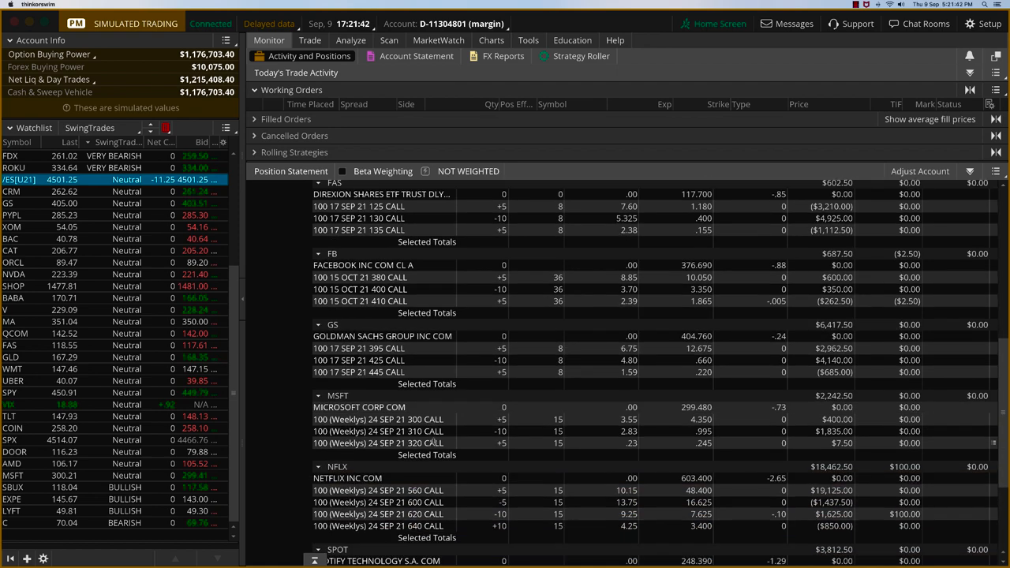
scroll("down", 3)
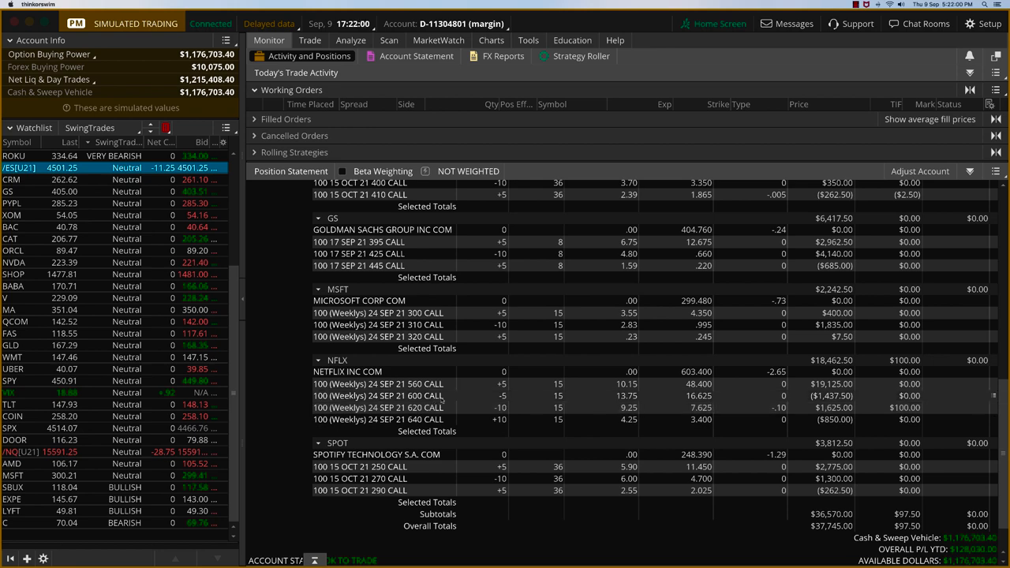
scroll("down", 3)
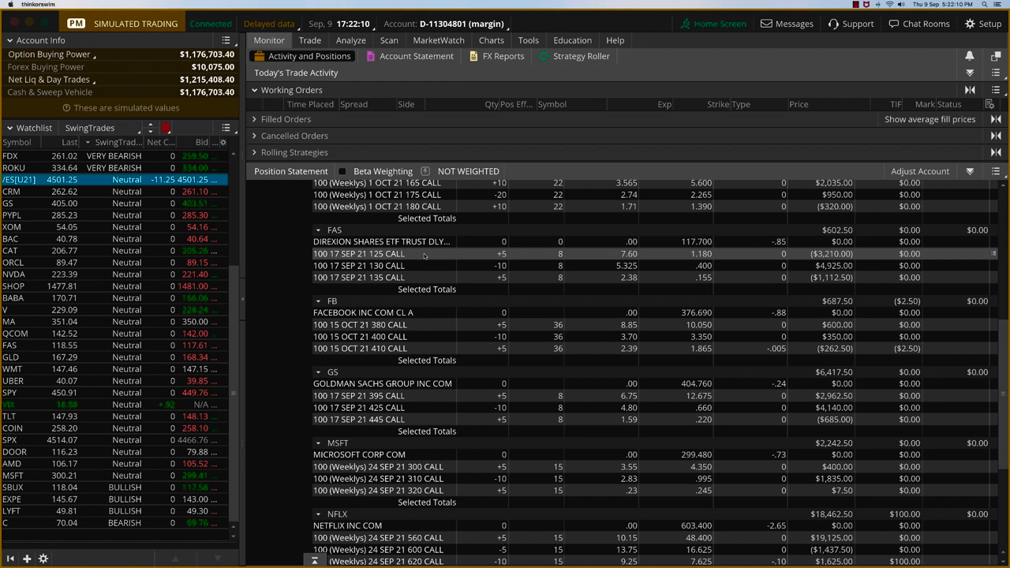
scroll("down", 3)
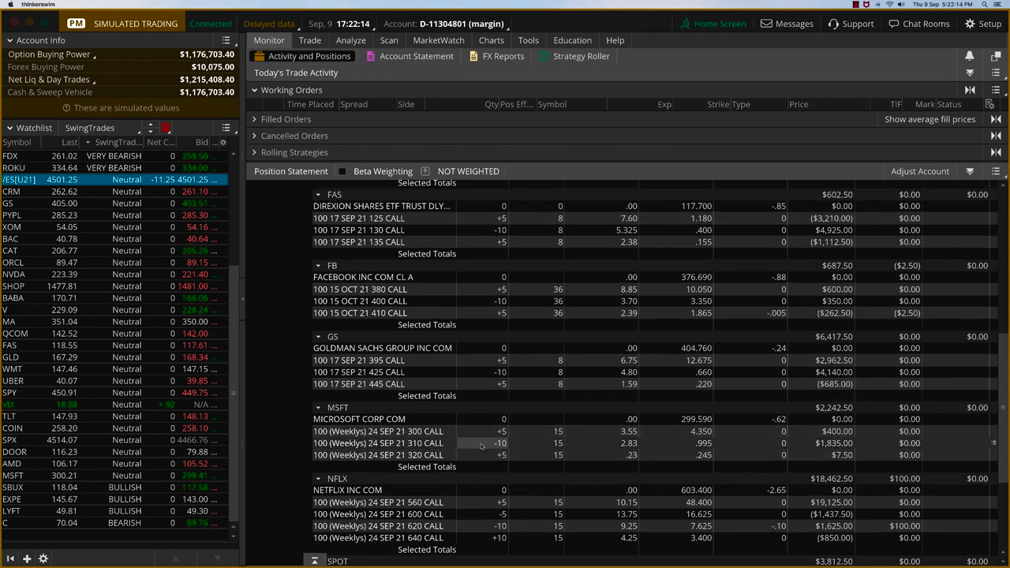
mouse_move(591, 348)
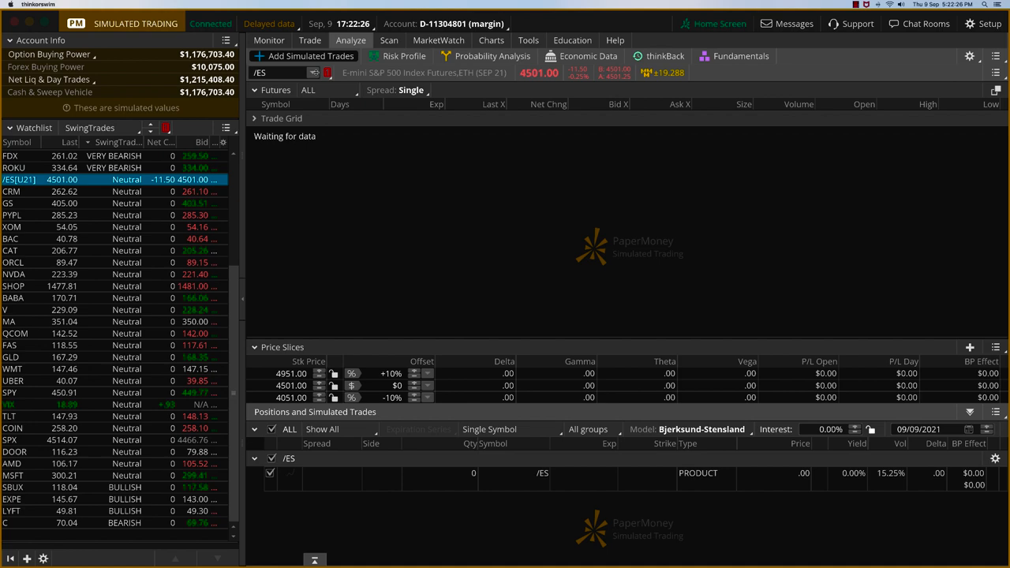
Load AMZN's simulated 24 Sep 21 3600 call vertical sale, then return to the position statement.
left_click(271, 73)
type("AMZN")
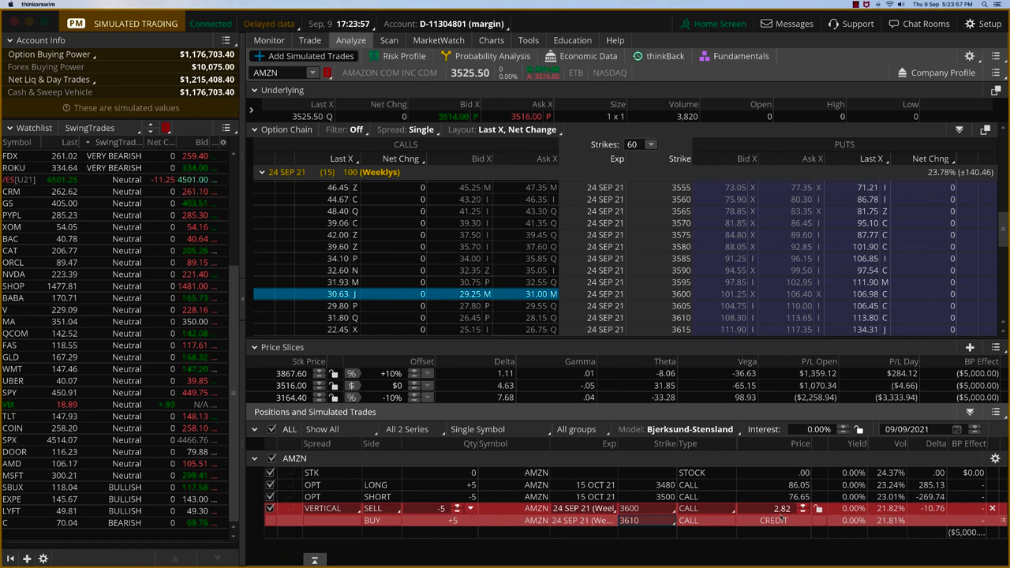
left_click(278, 72)
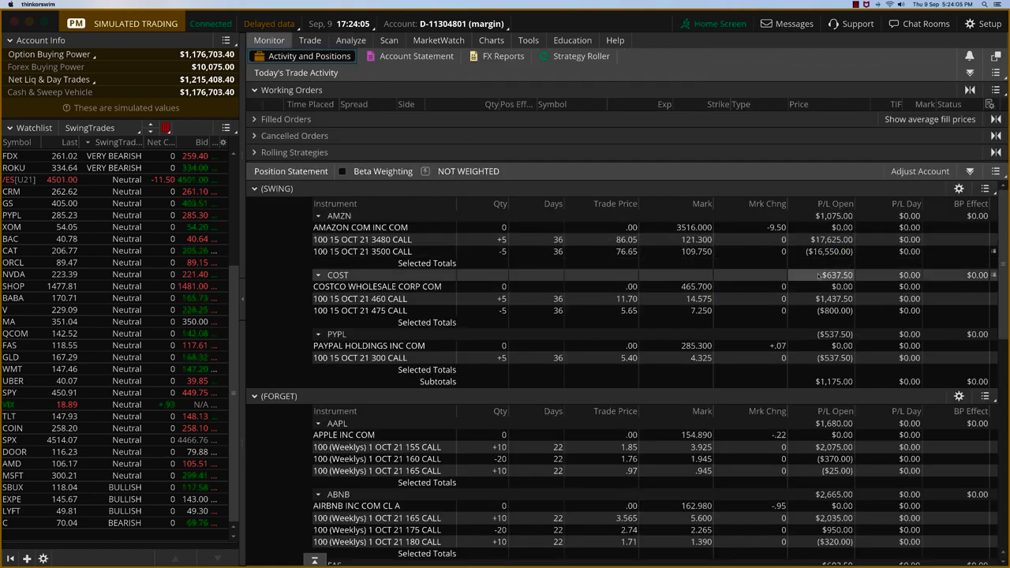
View COST's simulated 24 Sep 21 480 call vertical sale, then return to the position statement.
left_click(344, 41)
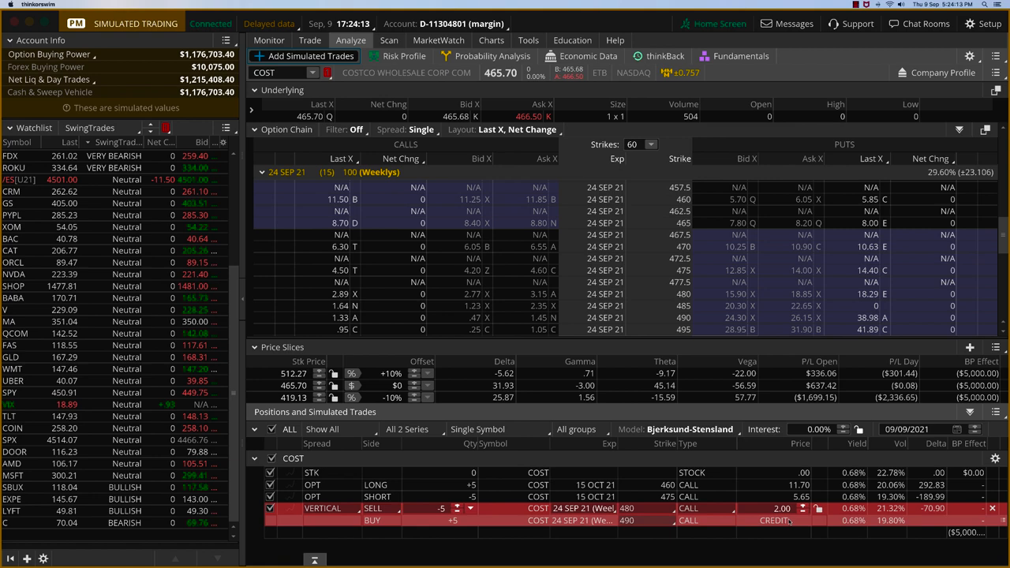
left_click(268, 41)
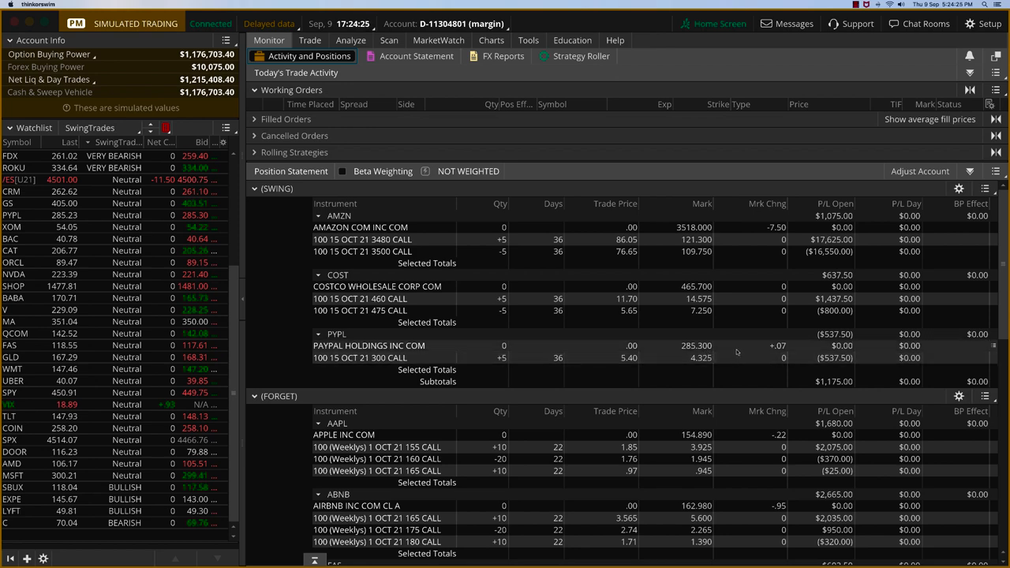
Scroll down through the position statement and reopen the COST simulated trade analysis.
scroll("down", 3)
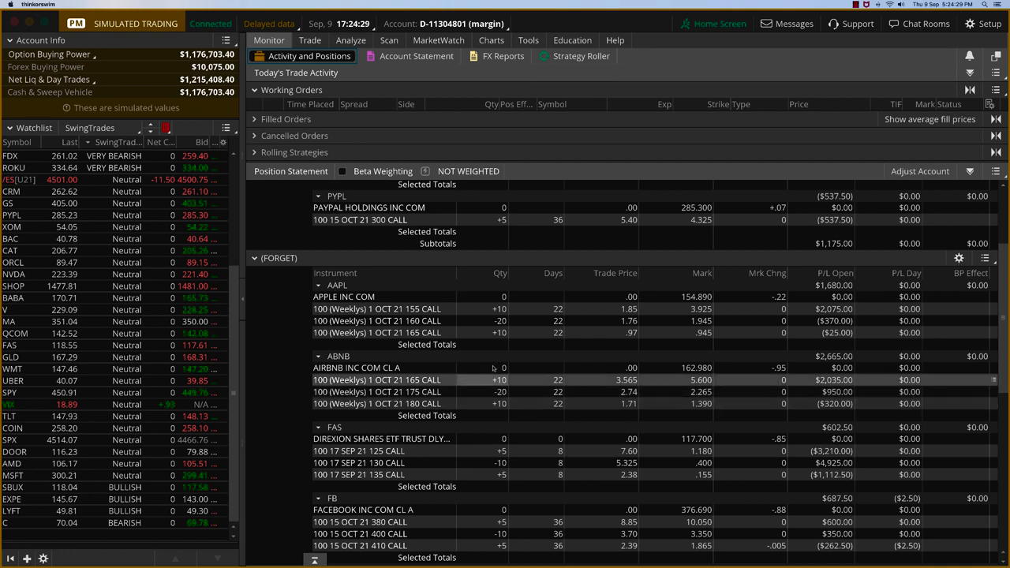
scroll("down", 3)
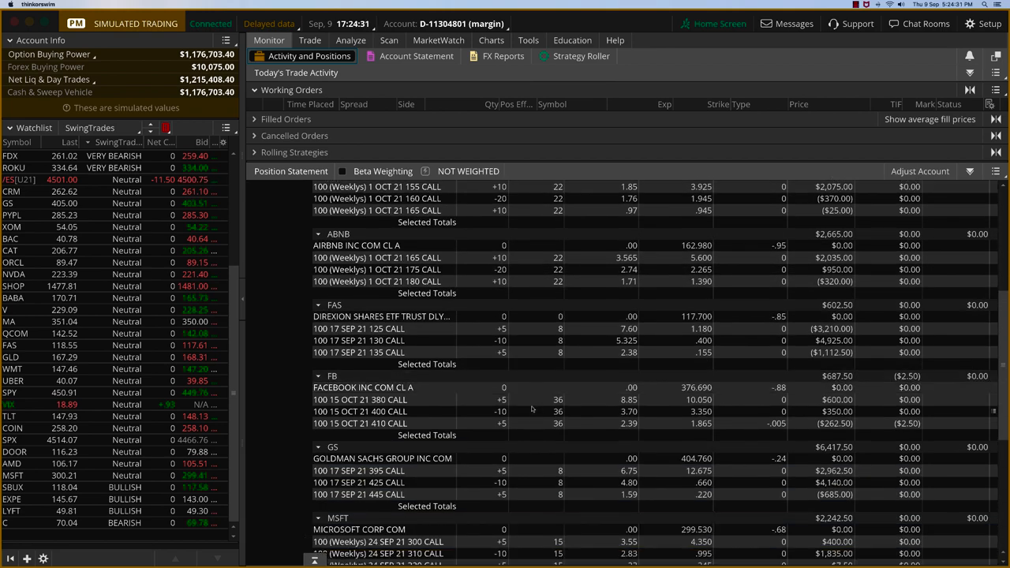
scroll("down", 3)
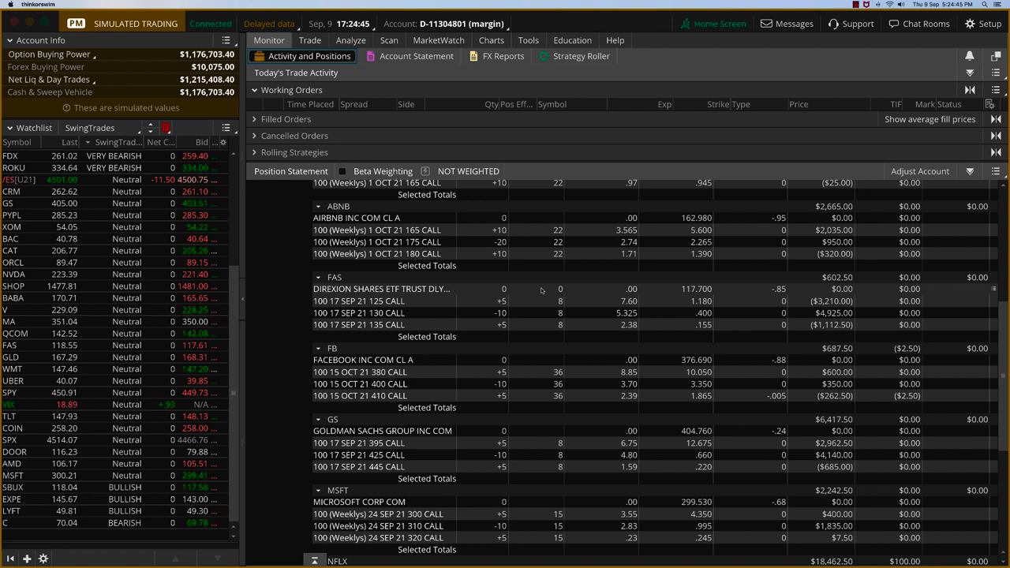
mouse_move(532, 401)
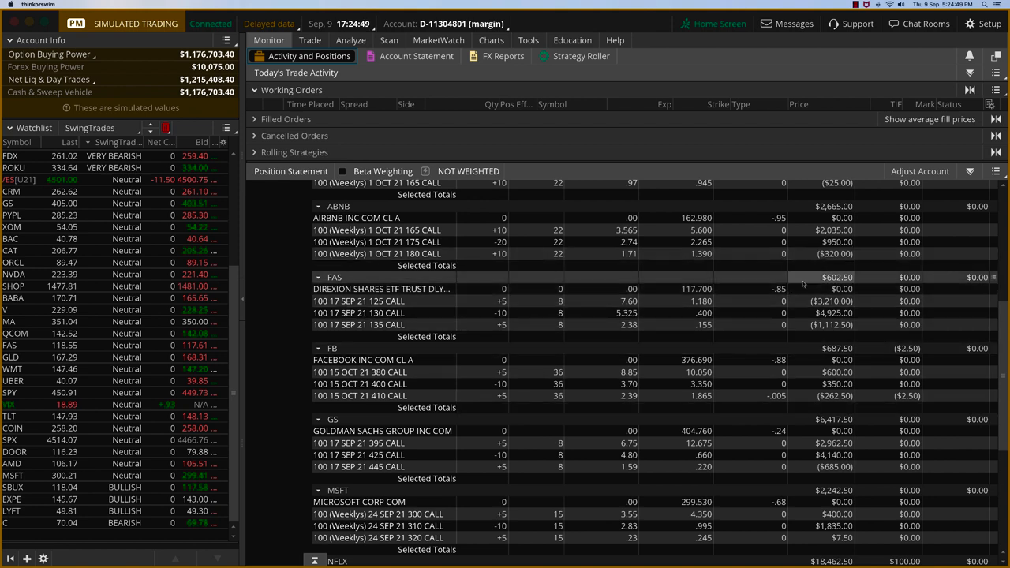
scroll("down", 3)
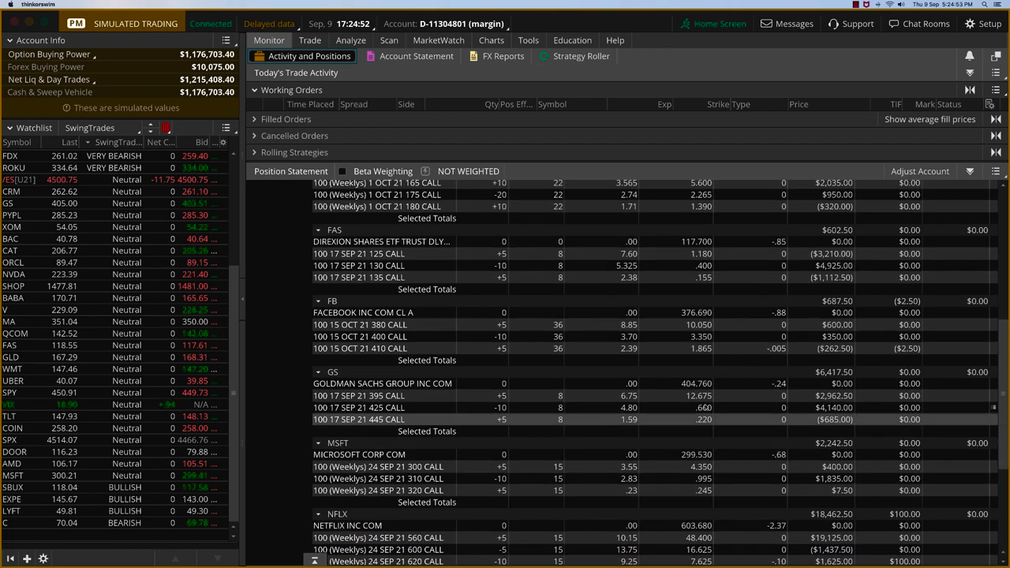
scroll("down", 3)
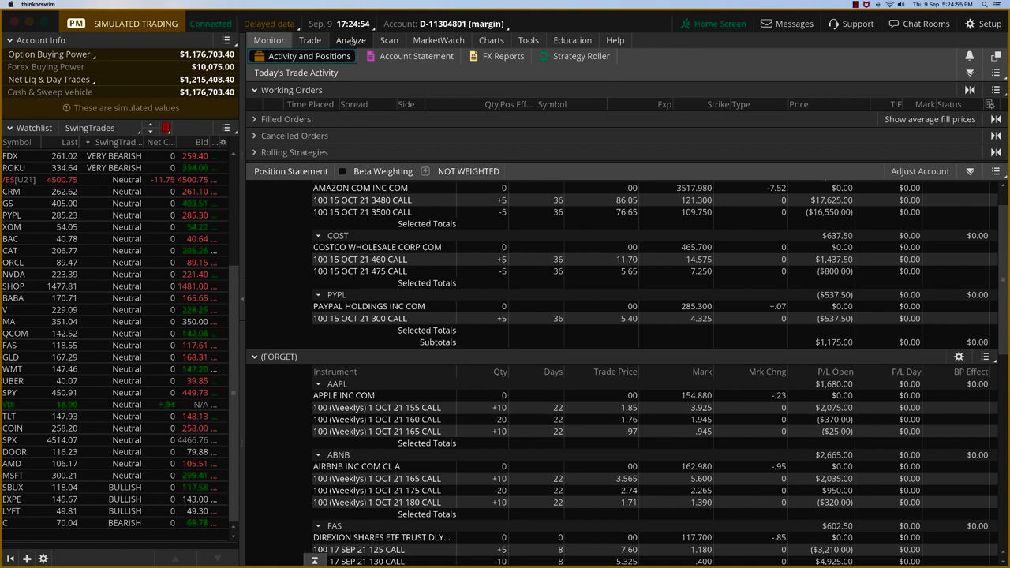
left_click(340, 40)
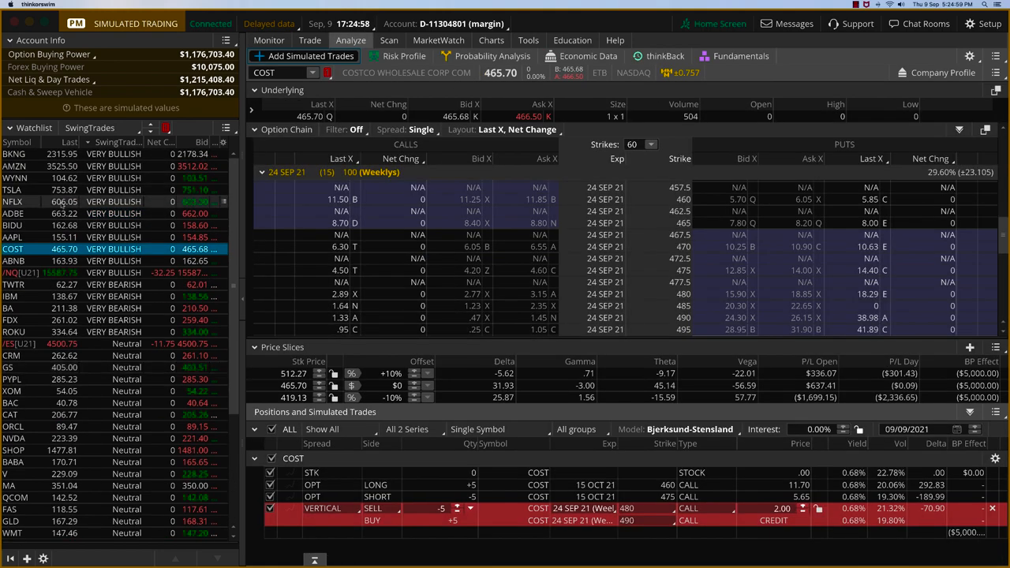
Switch the trade analysis to TSLA and check its daily chart before returning.
left_click(16, 192)
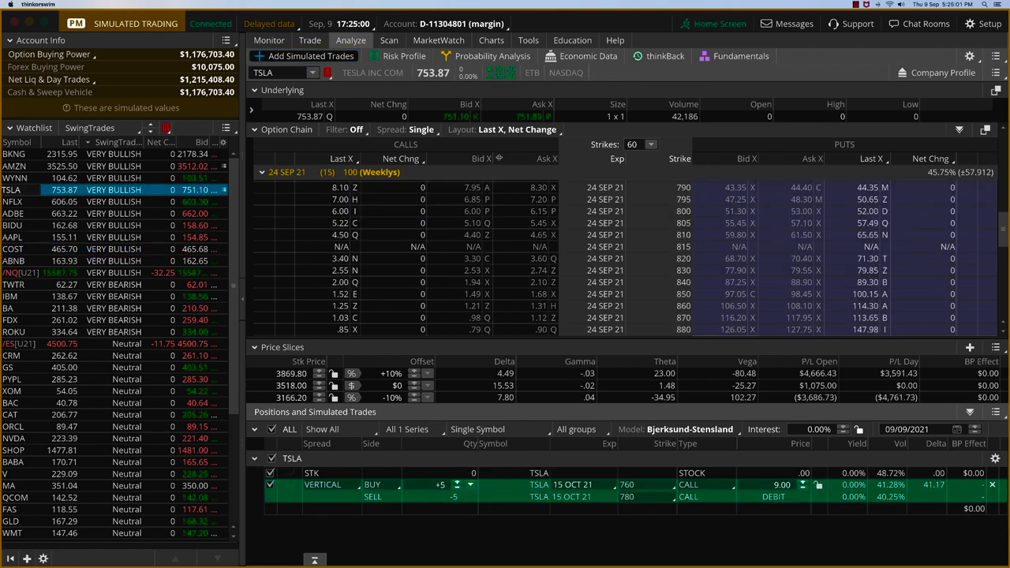
left_click(491, 41)
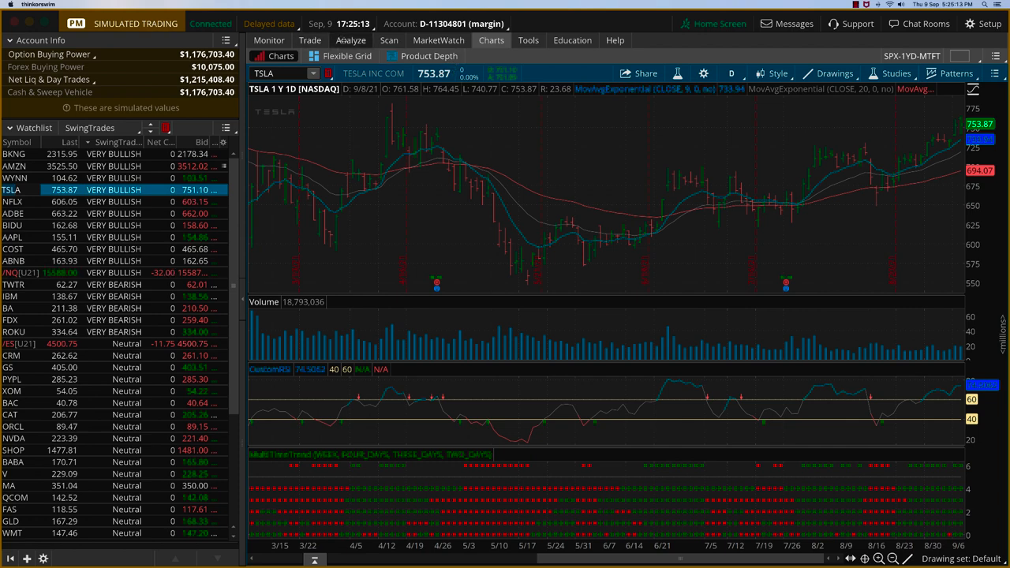
left_click(347, 41)
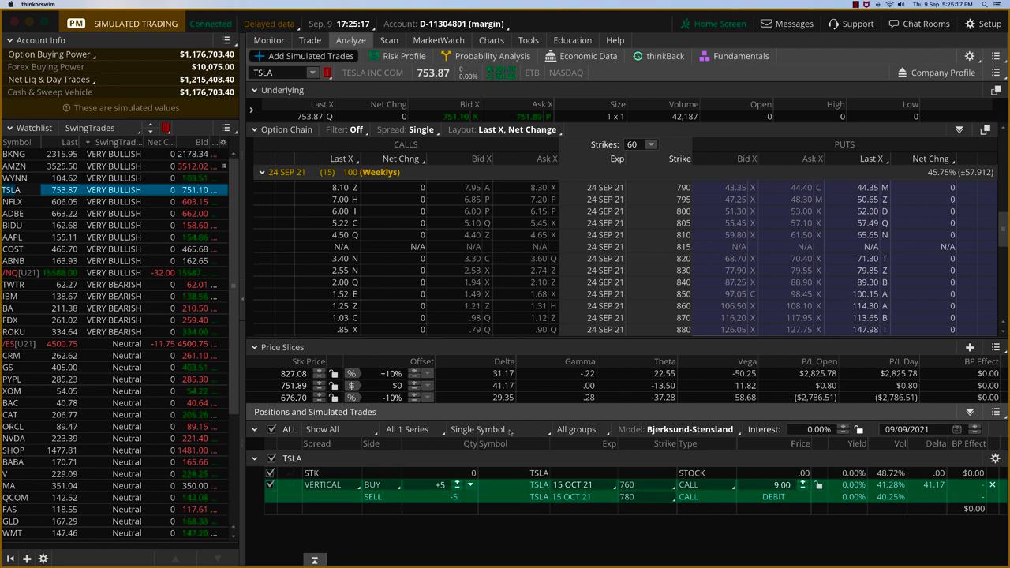
Collapse the option chain to all expirations and expand the 15 OCT 21 strikes.
left_click(262, 172)
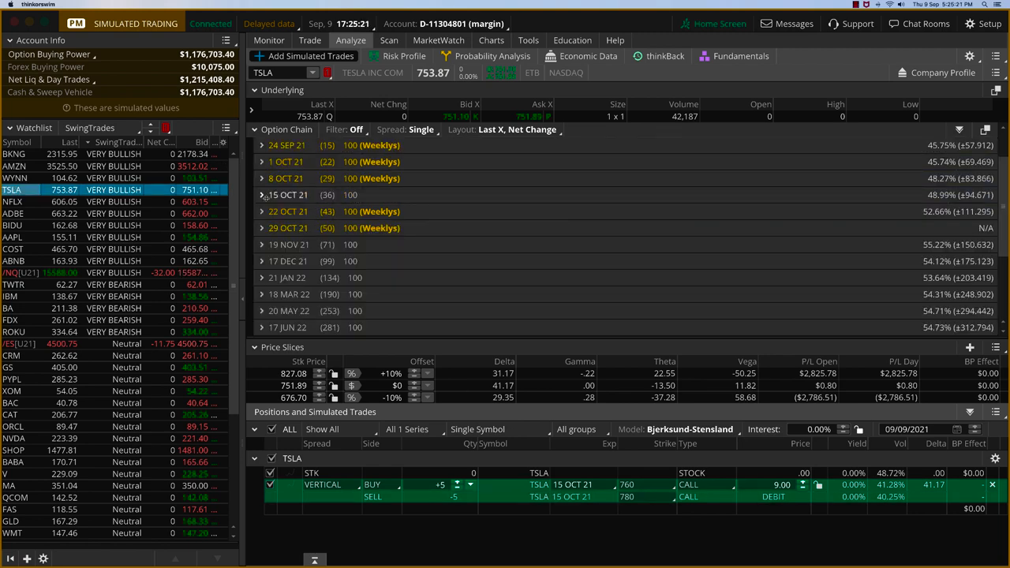
left_click(262, 196)
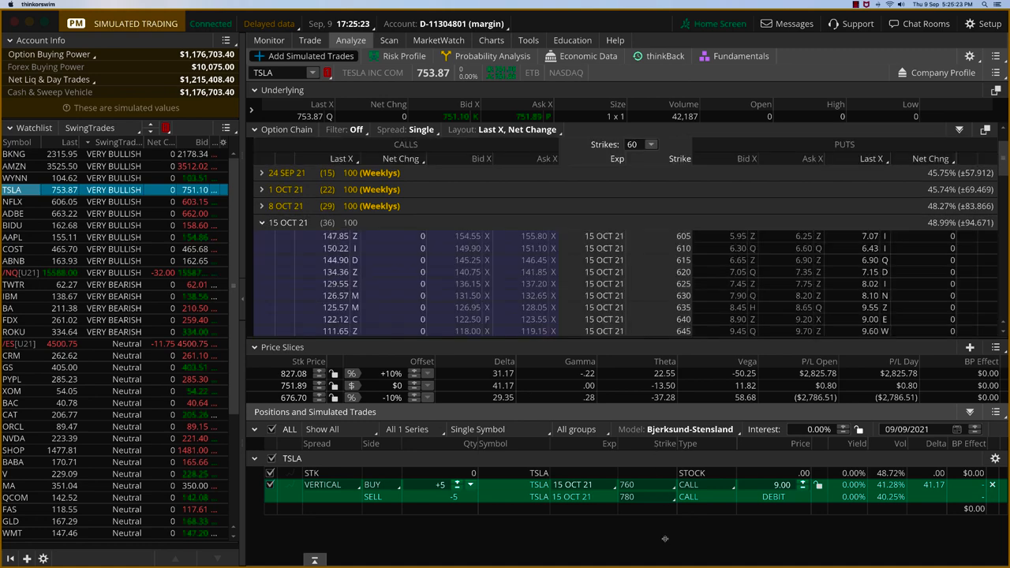